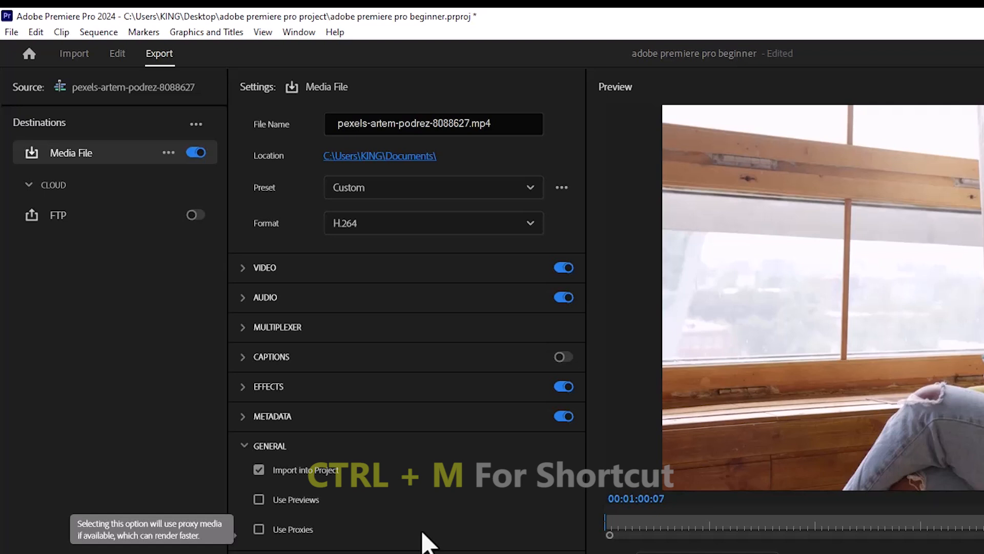
# Name the export file audio.mp3 in the File Name field, saving to Documents
pyautogui.click(431, 222)
pyautogui.write('audio.mp3')
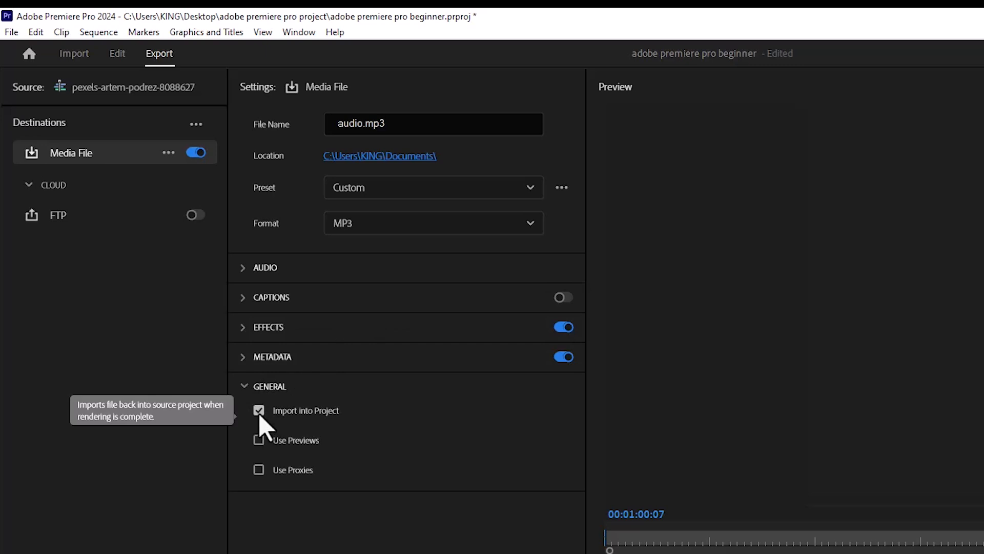